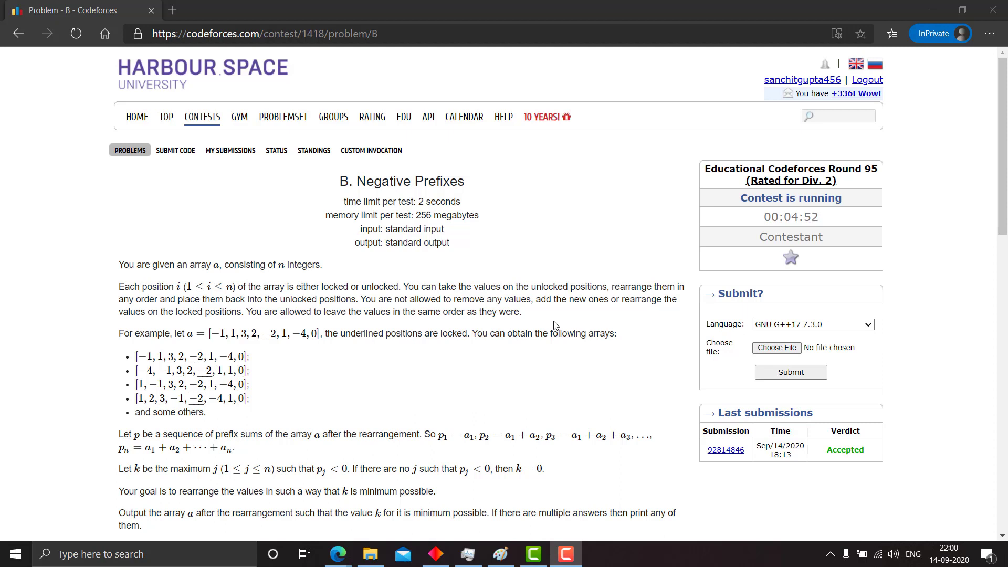
pyautogui.moveTo(777, 525)
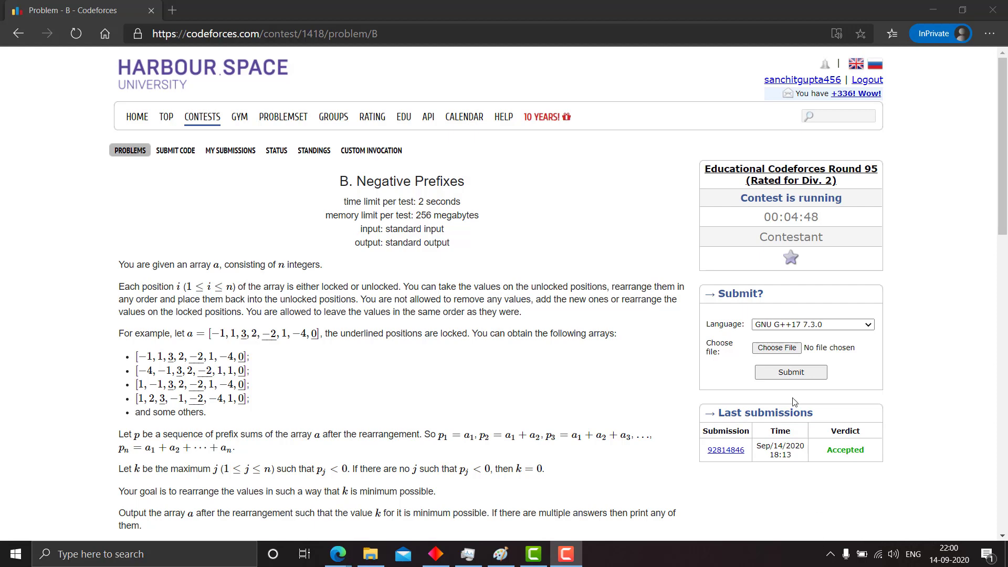
pyautogui.moveTo(770, 465)
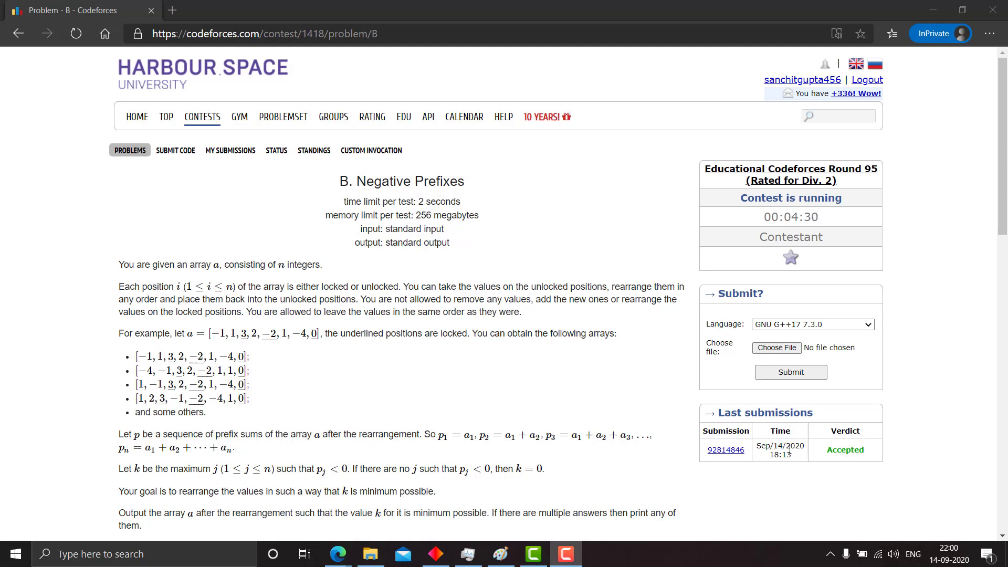
pyautogui.moveTo(847, 386)
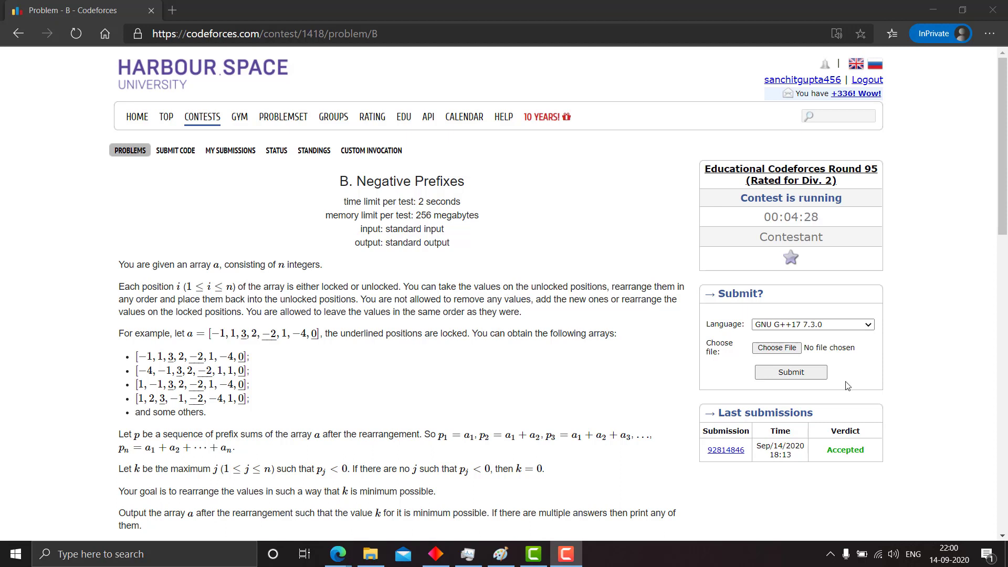
pyautogui.moveTo(400, 268)
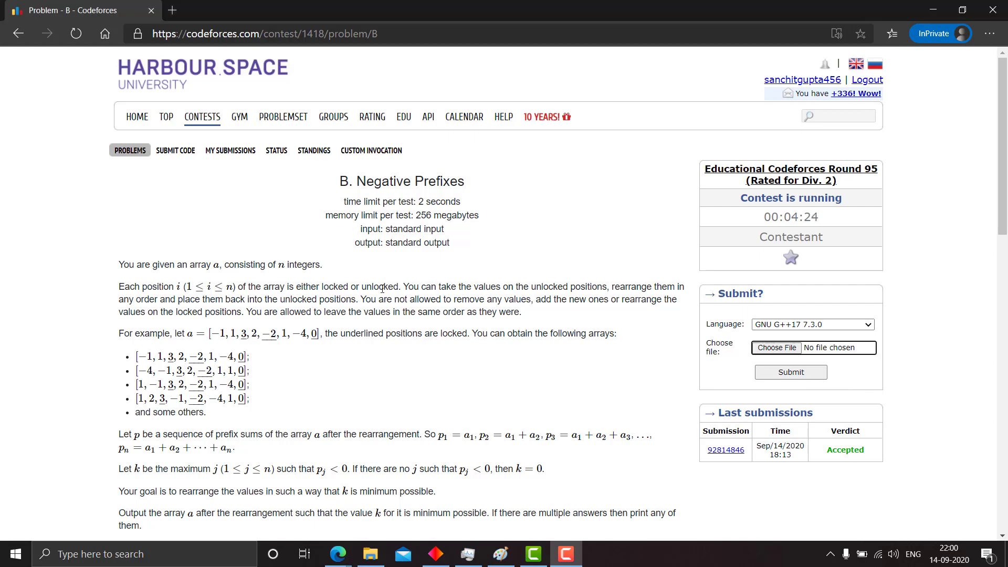
# Highlight the statement paragraph on locked and unlocked positions, starting from the word 'unlocked'.
pyautogui.doubleClick(379, 286)
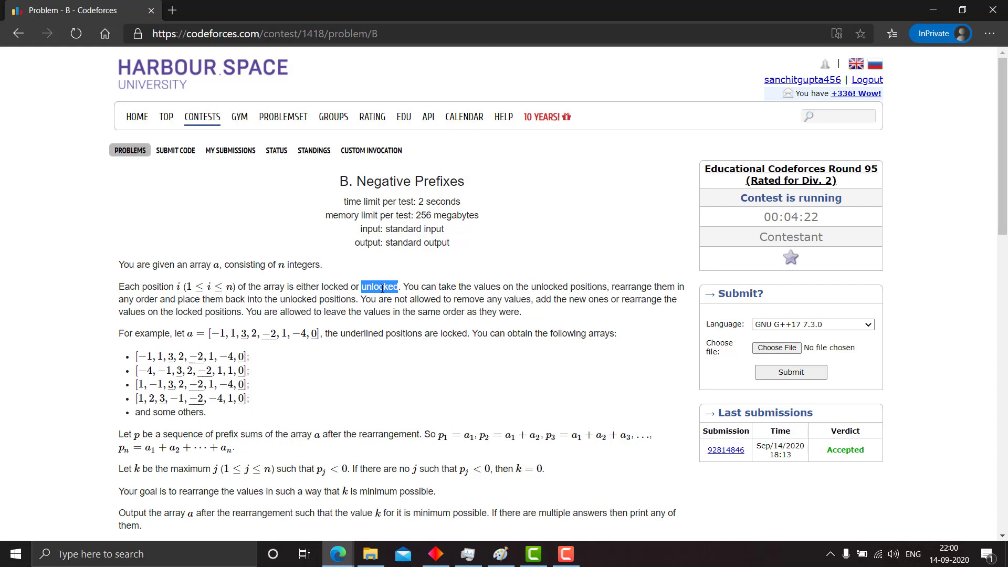
pyautogui.moveTo(379, 285); pyautogui.dragTo(522, 312)
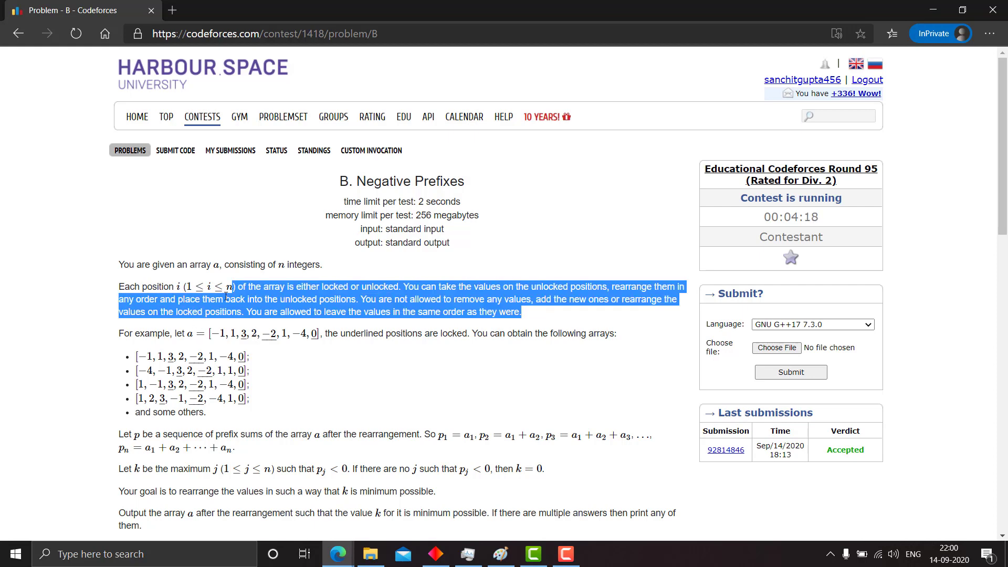
pyautogui.moveTo(348, 310)
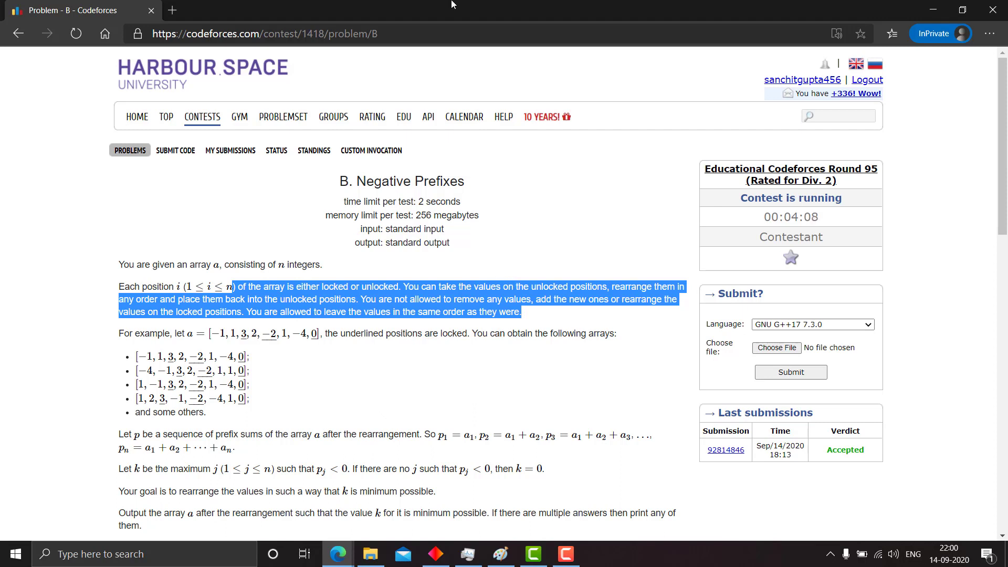
pyautogui.moveTo(309, 406)
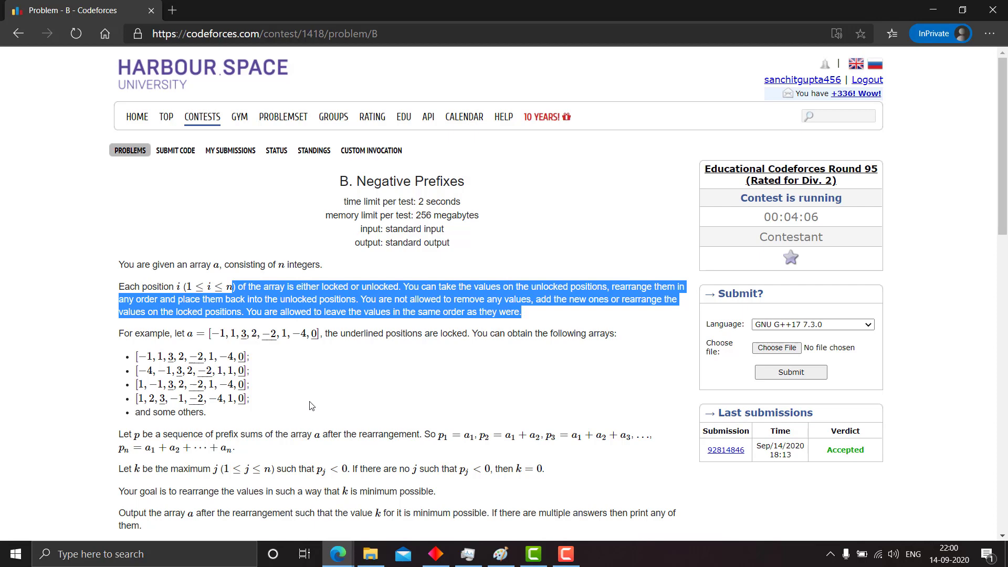
# Deselect the highlighted paragraph and move on to the definition of k.
pyautogui.scroll(-3)
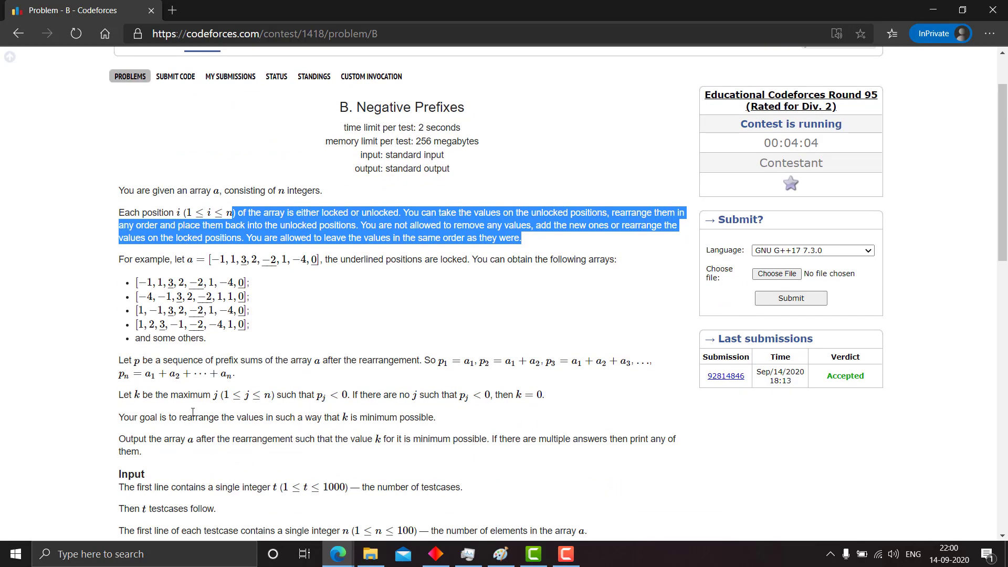
pyautogui.click(125, 394)
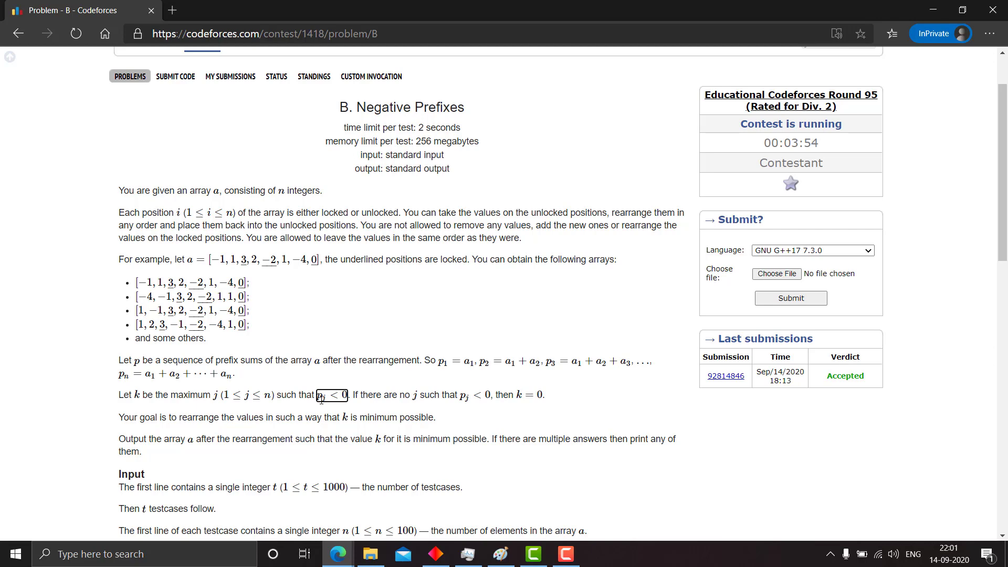
pyautogui.moveTo(282, 375)
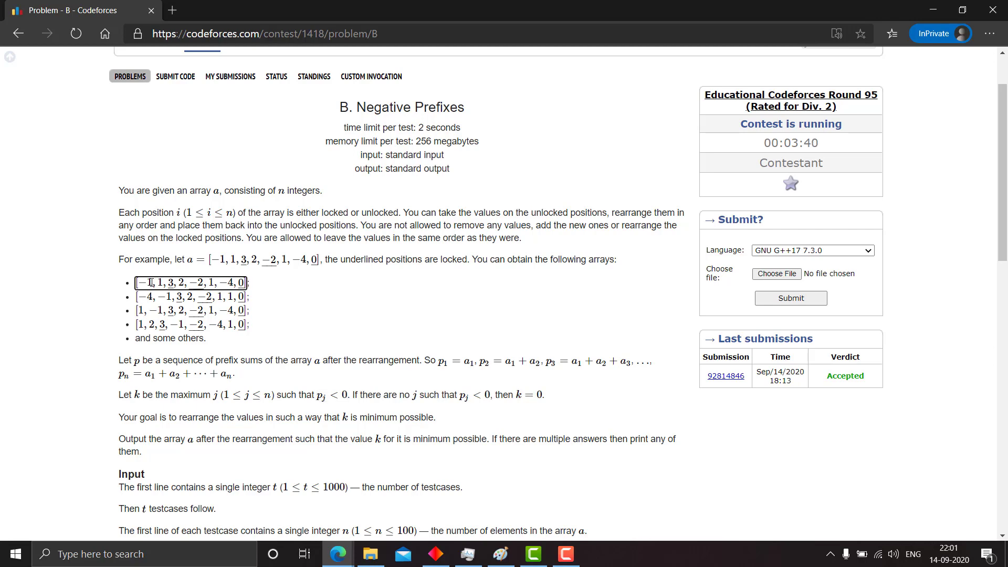
# Mark the second value of the first example array, then load accepted submission 92814846.
pyautogui.doubleClick(144, 282)
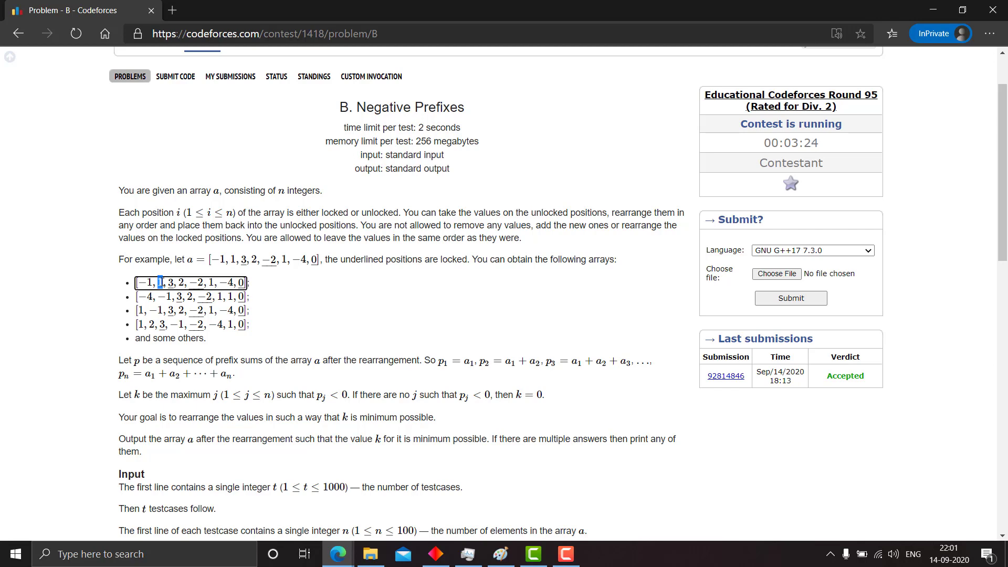
pyautogui.moveTo(525, 282)
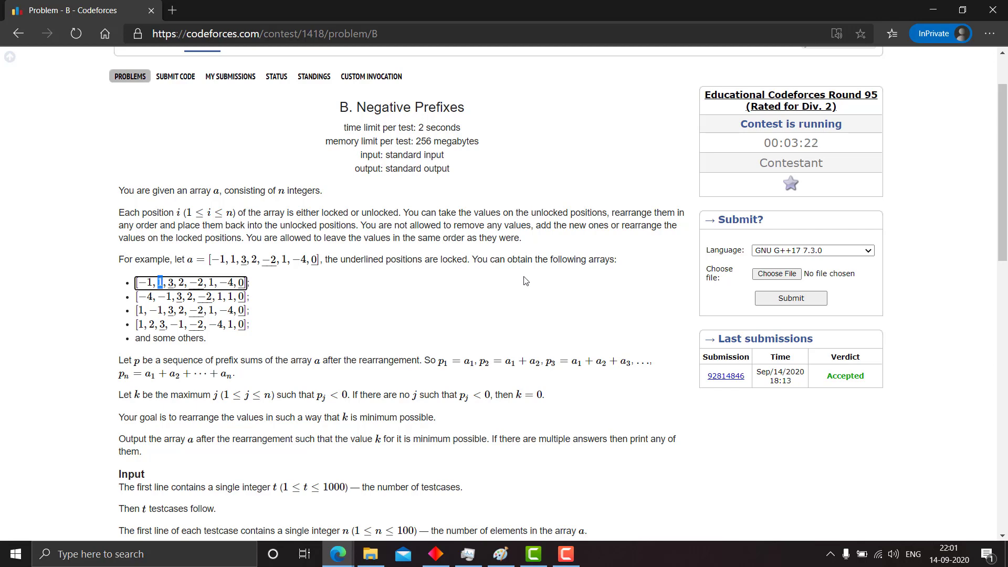
pyautogui.moveTo(422, 422)
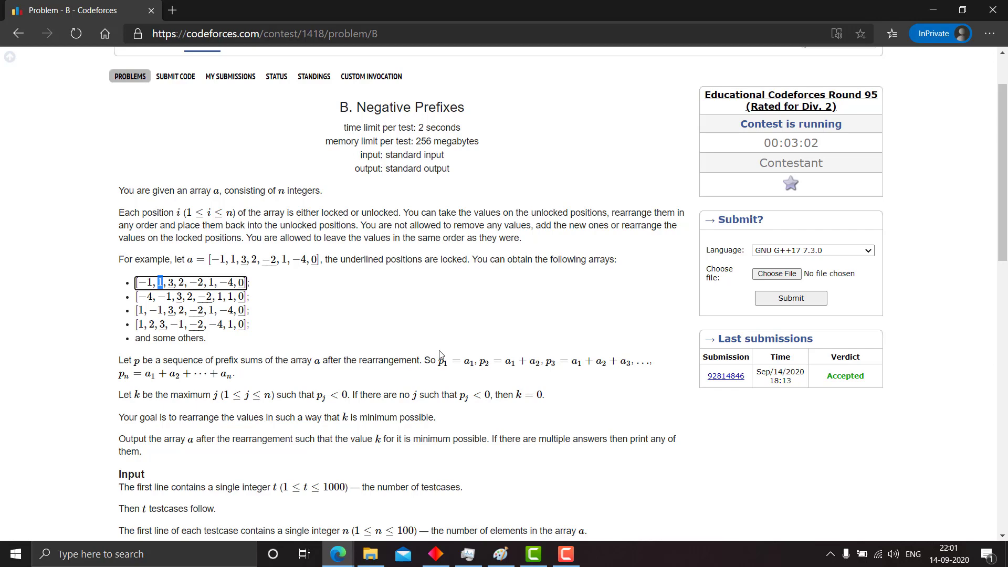
pyautogui.moveTo(182, 279)
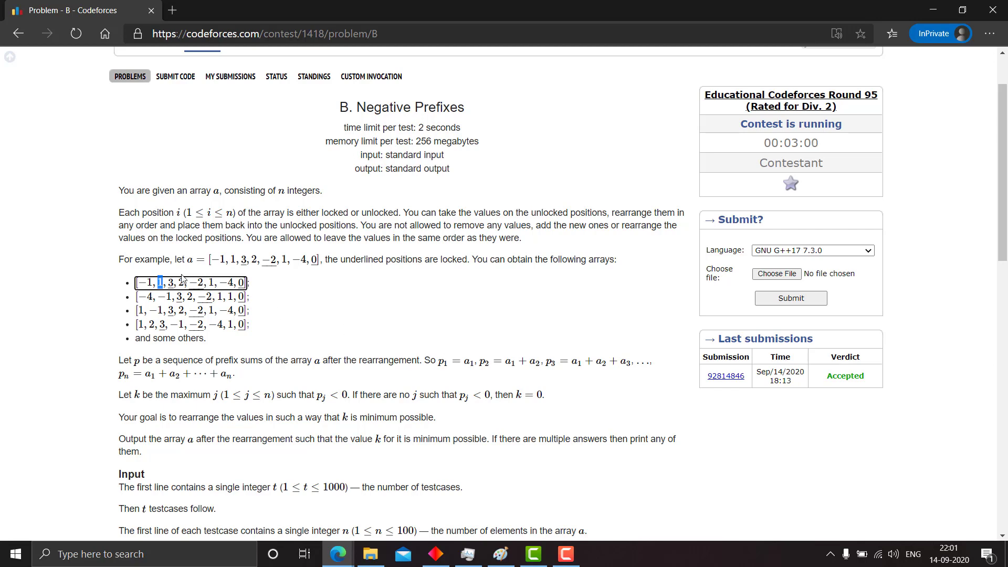
pyautogui.moveTo(512, 262)
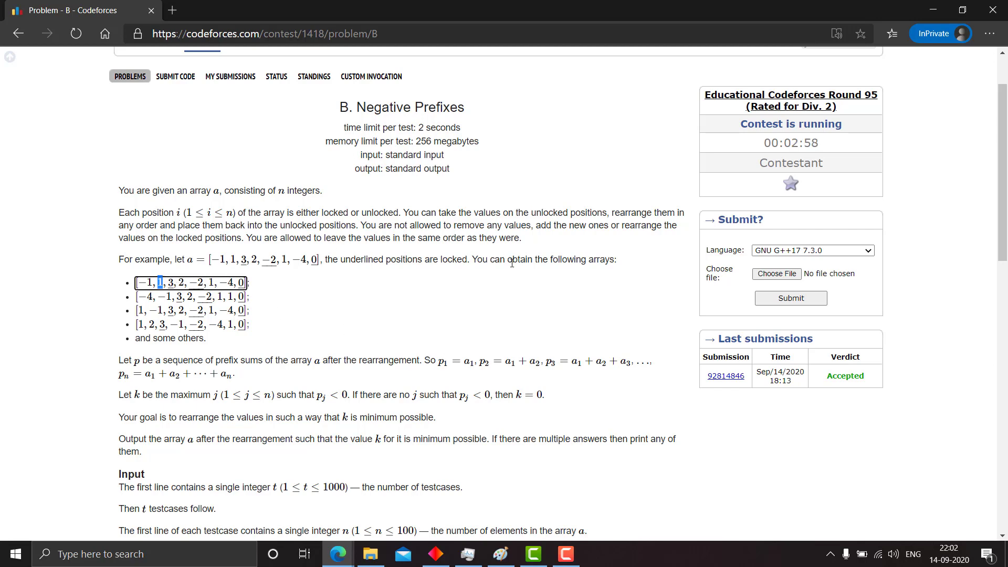
pyautogui.scroll(-3)
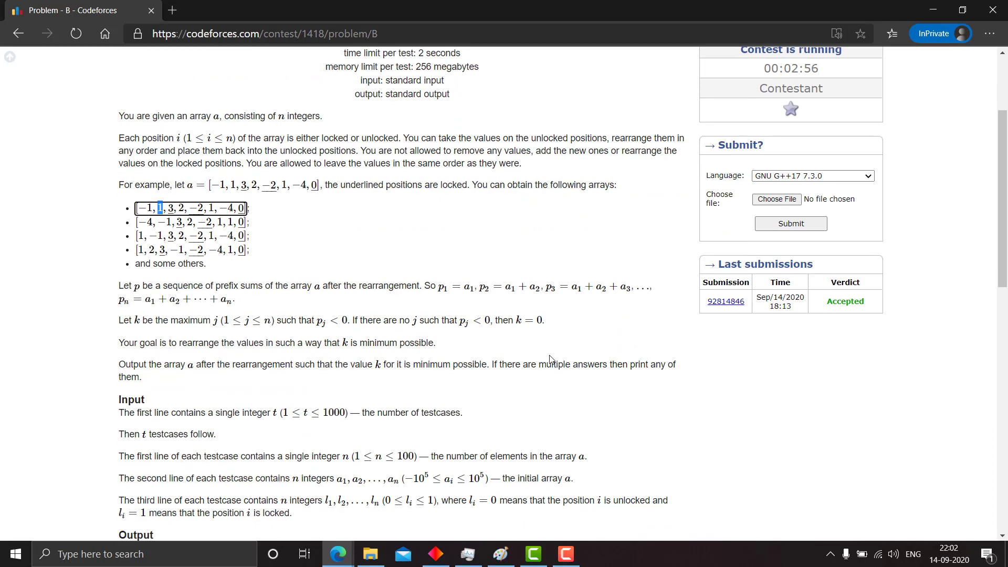
pyautogui.click(725, 302)
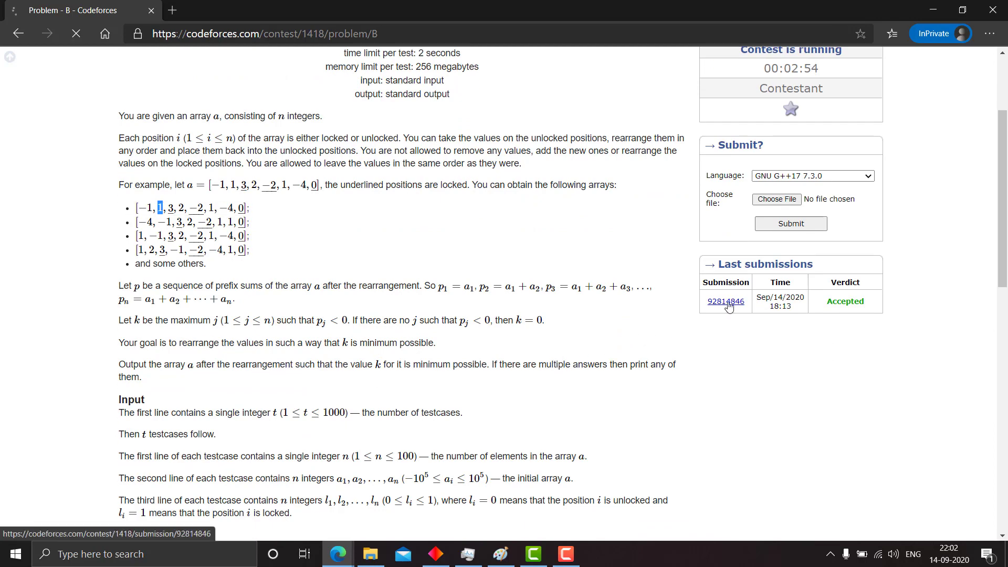
pyautogui.click(726, 302)
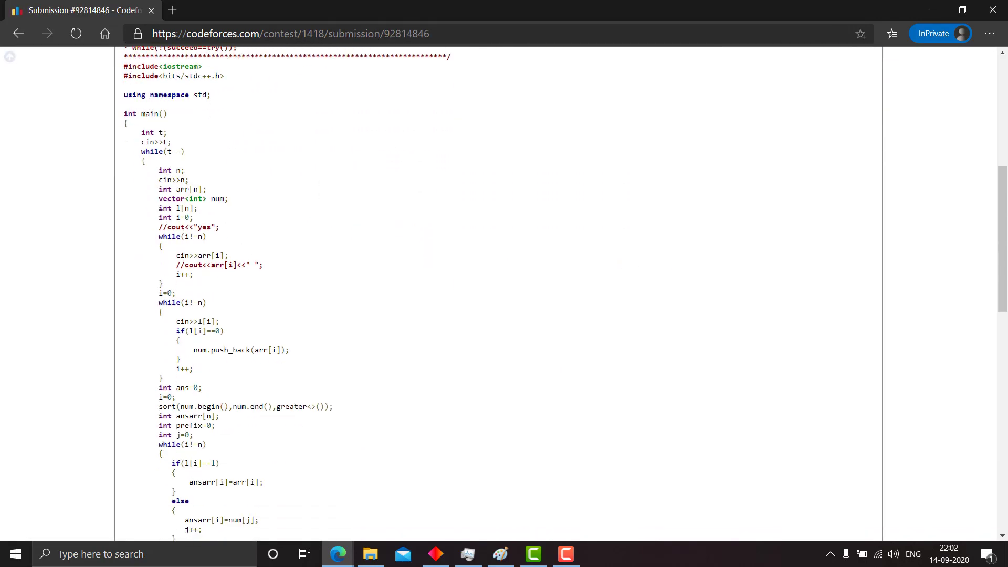
pyautogui.moveTo(158, 170); pyautogui.dragTo(194, 274)
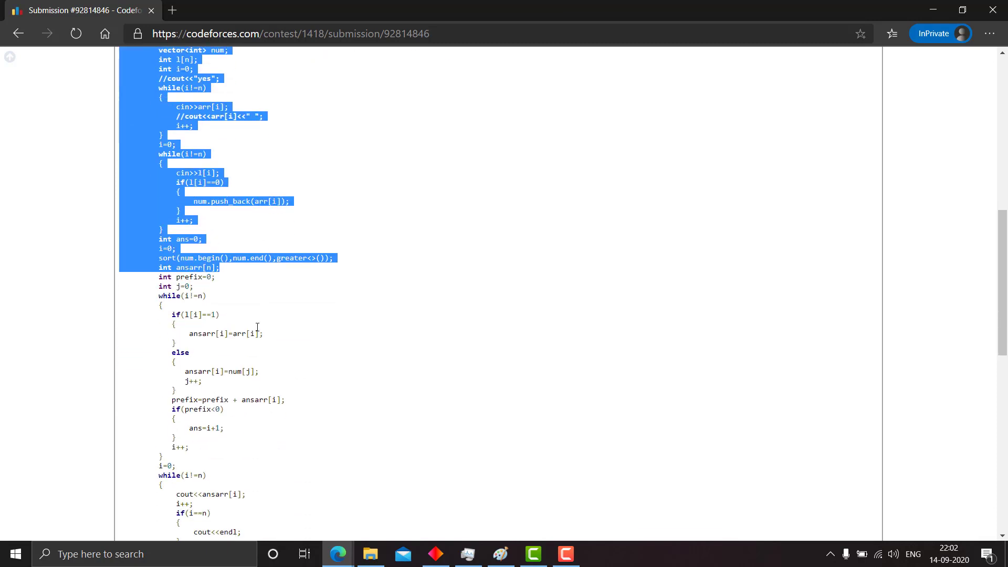
pyautogui.scroll(-3)
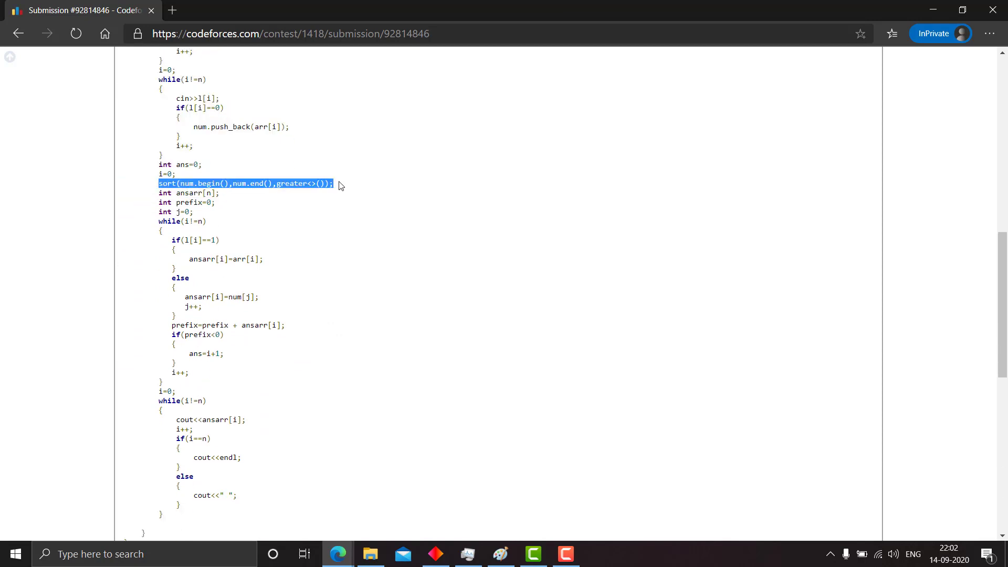
pyautogui.click(189, 193)
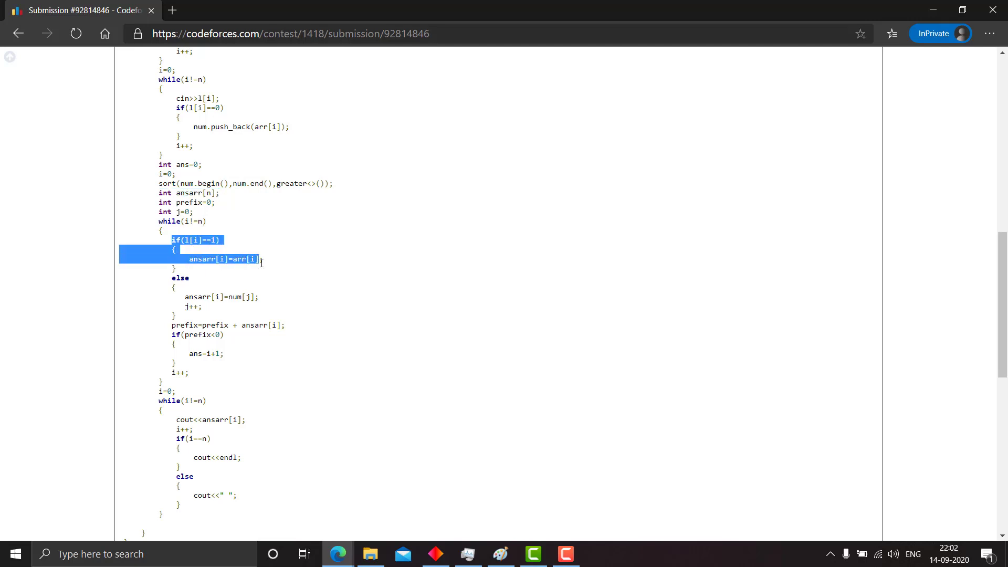
pyautogui.click(193, 291)
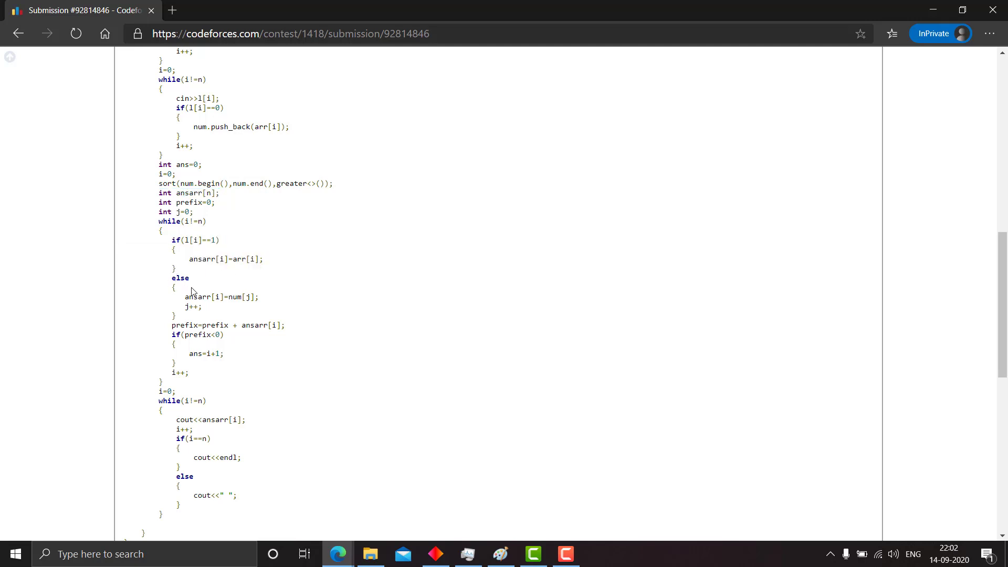